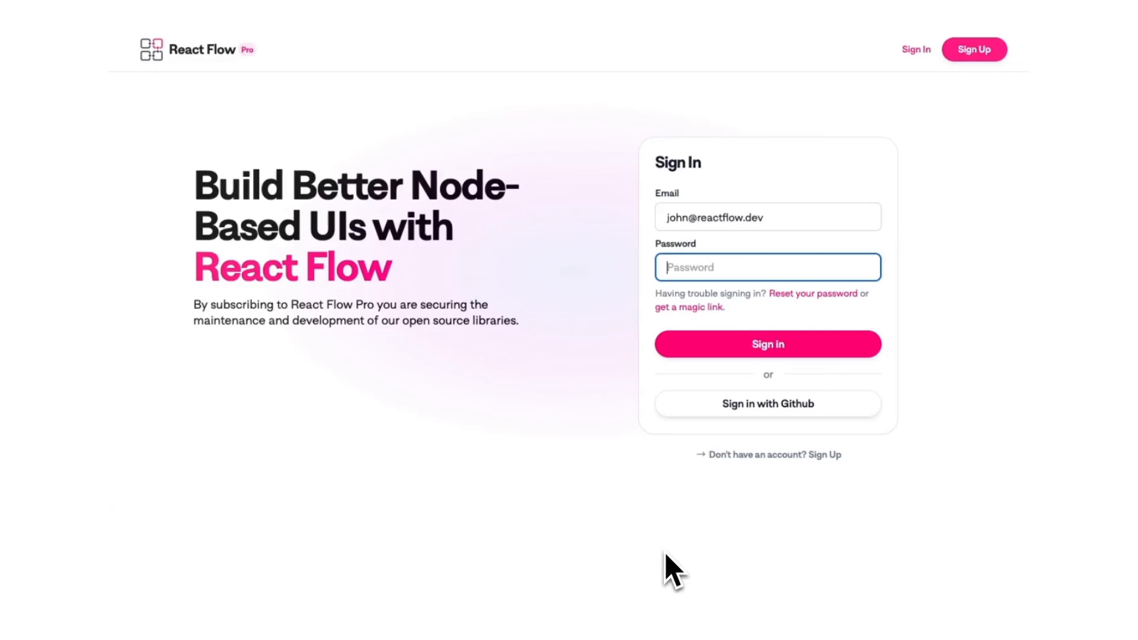
Step: Sign in, then show the Helper Lines pro example's source code view
click(768, 344)
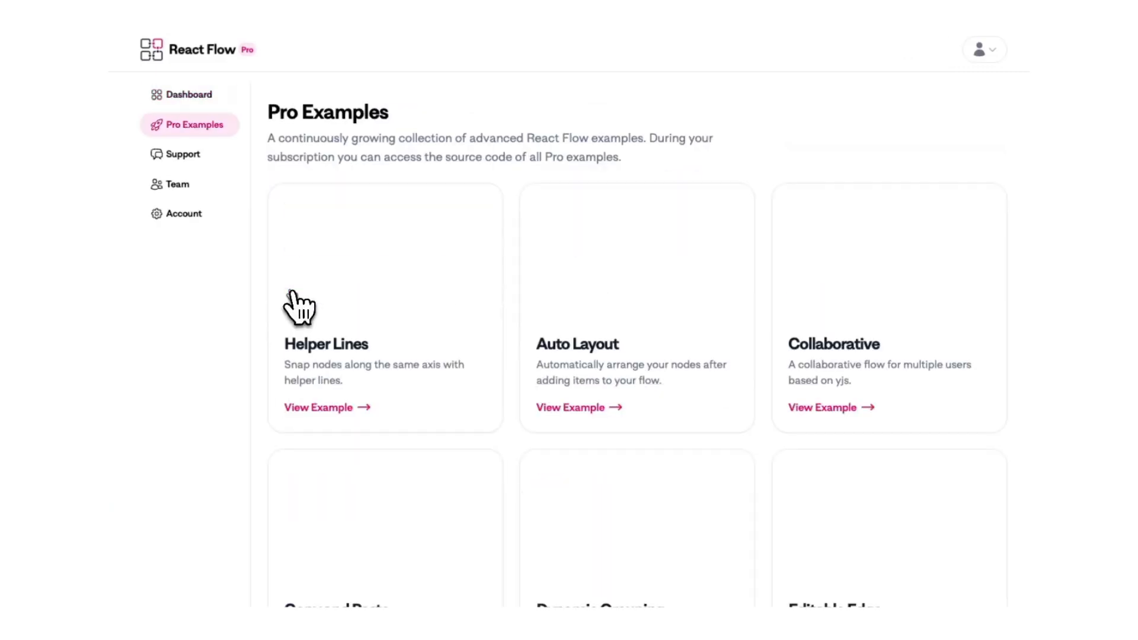
scroll(down, 3)
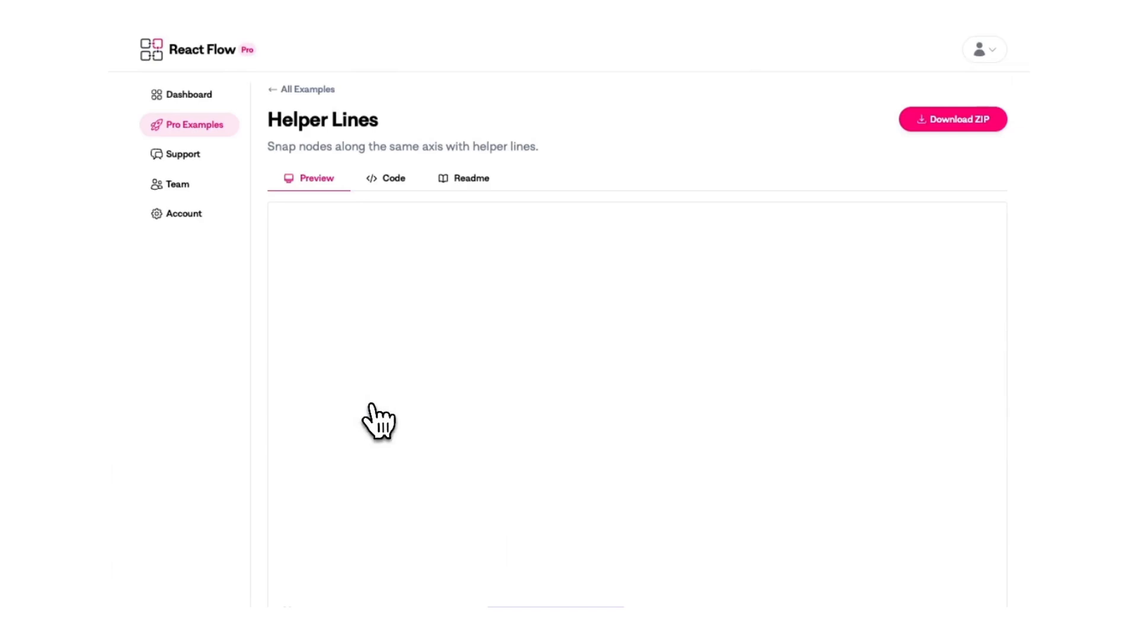
click(386, 177)
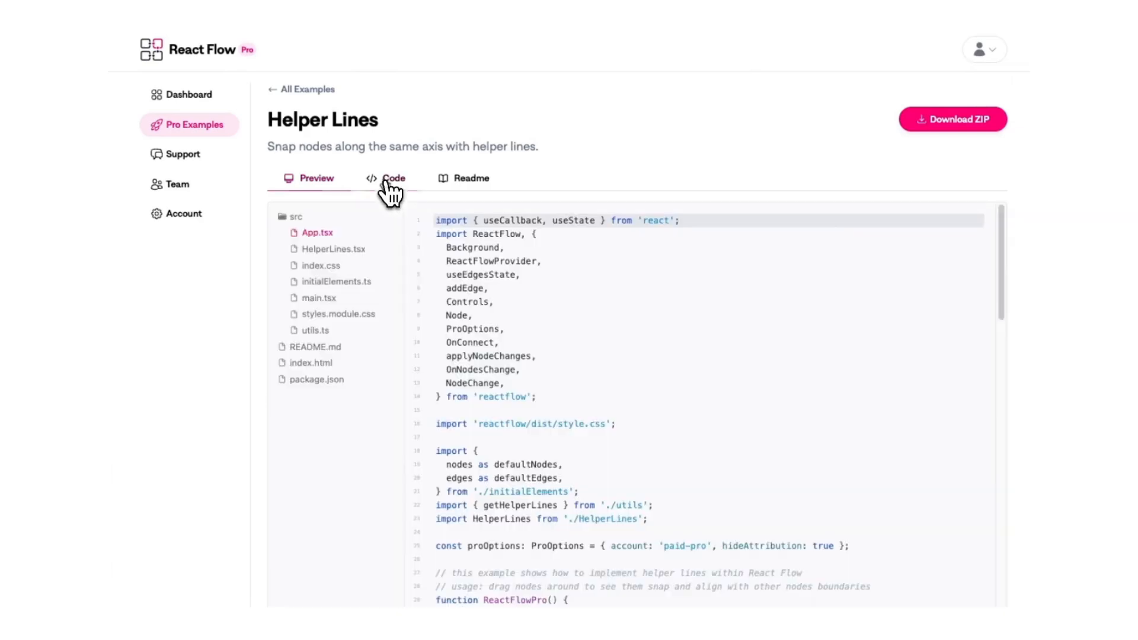
click(175, 184)
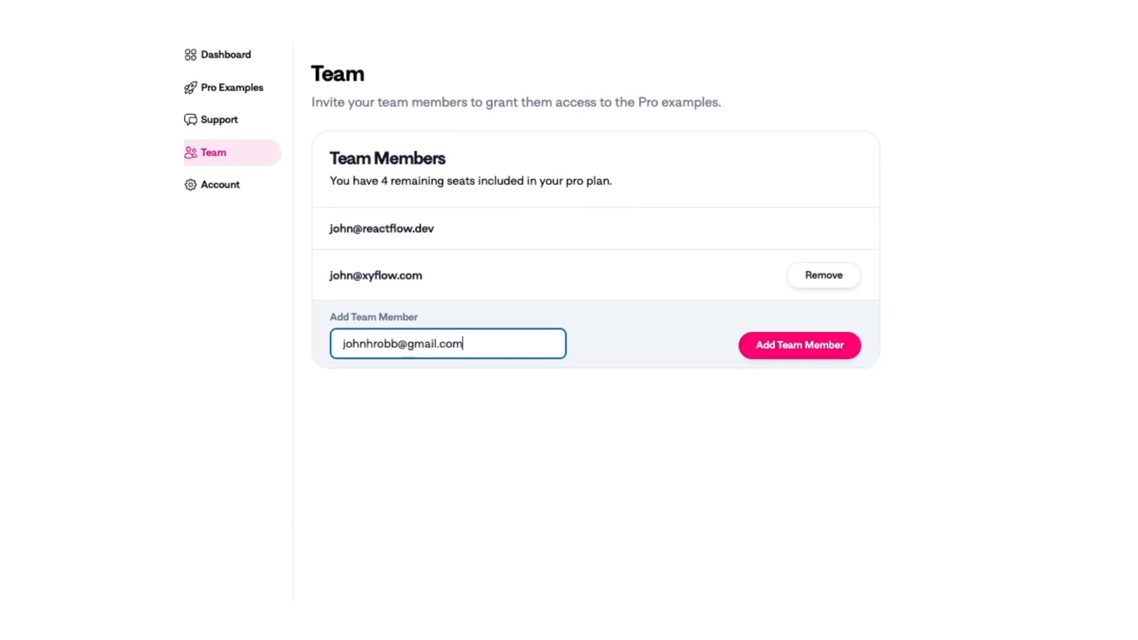
Step: Add the entered teammates by email so one pro-plan seat remains
click(799, 345)
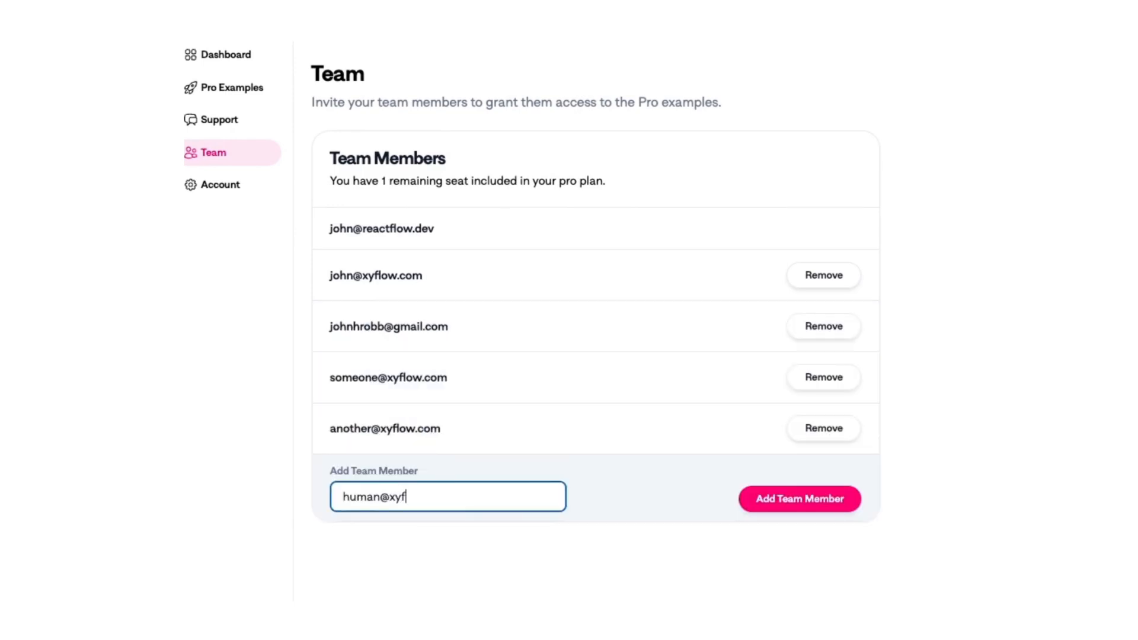
click(799, 499)
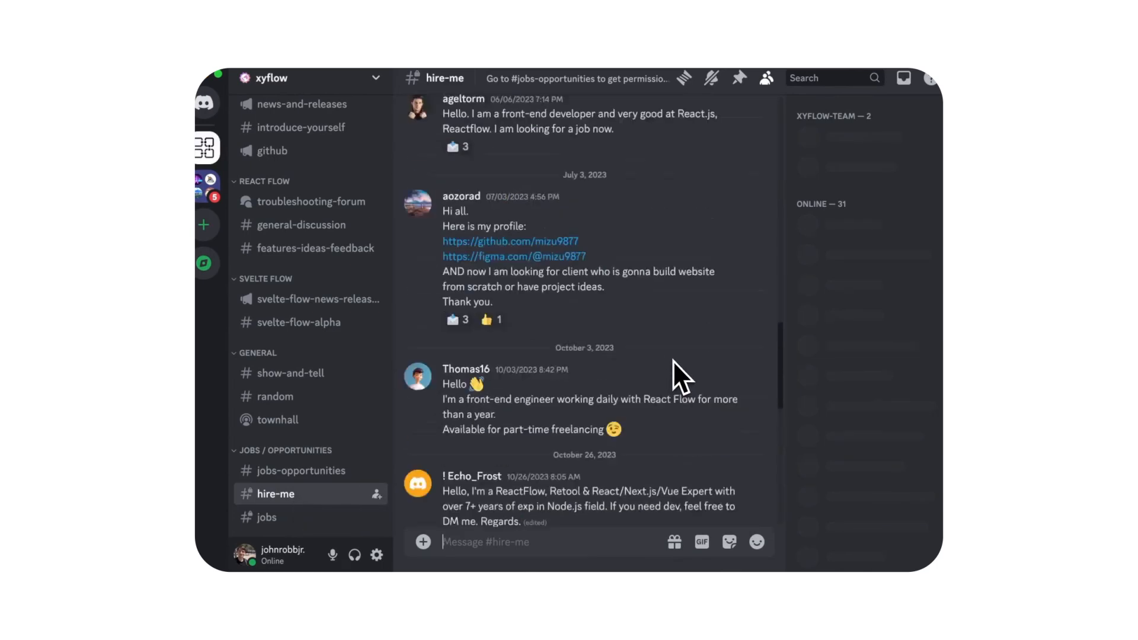
Step: Scroll the #hire-me channel back to its welcome message and September 2022 posts
scroll(up, 3)
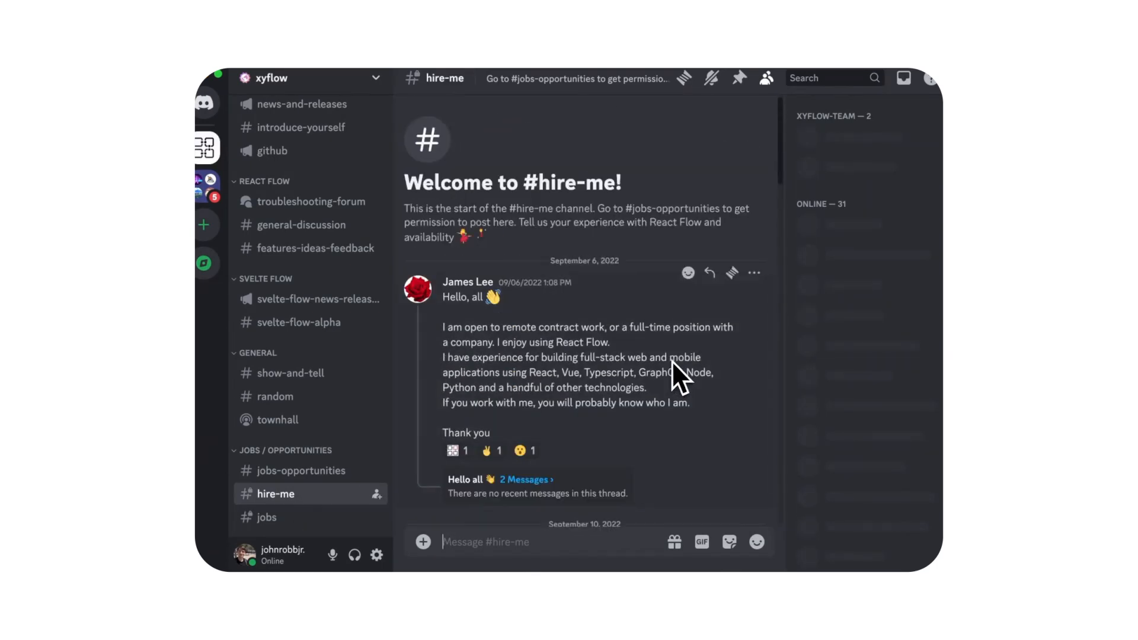